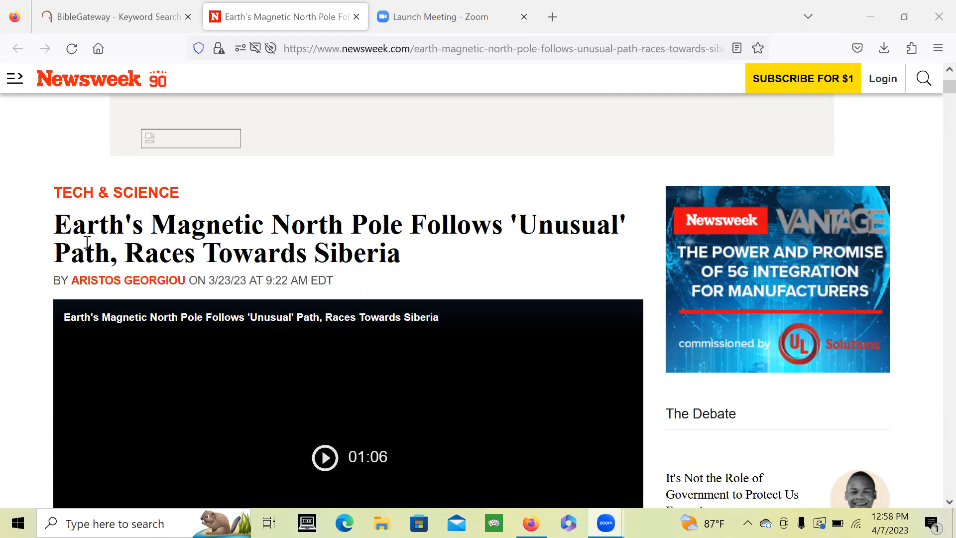
pyautogui.moveTo(413, 248)
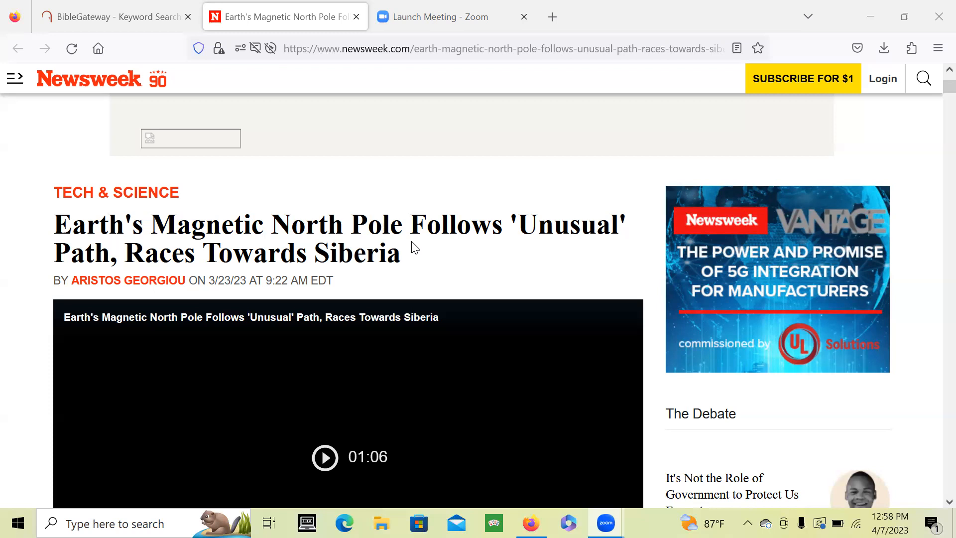
pyautogui.moveTo(258, 58)
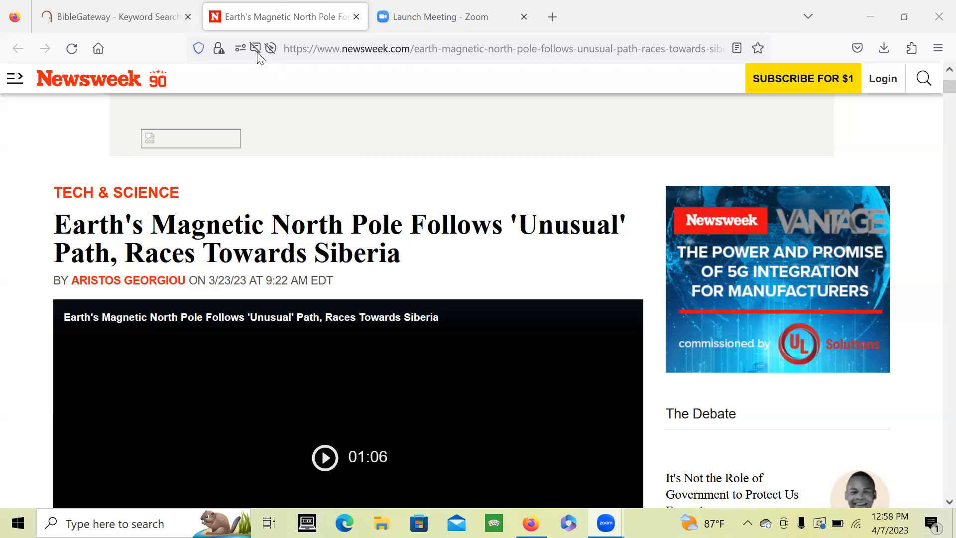
pyautogui.moveTo(91, 180)
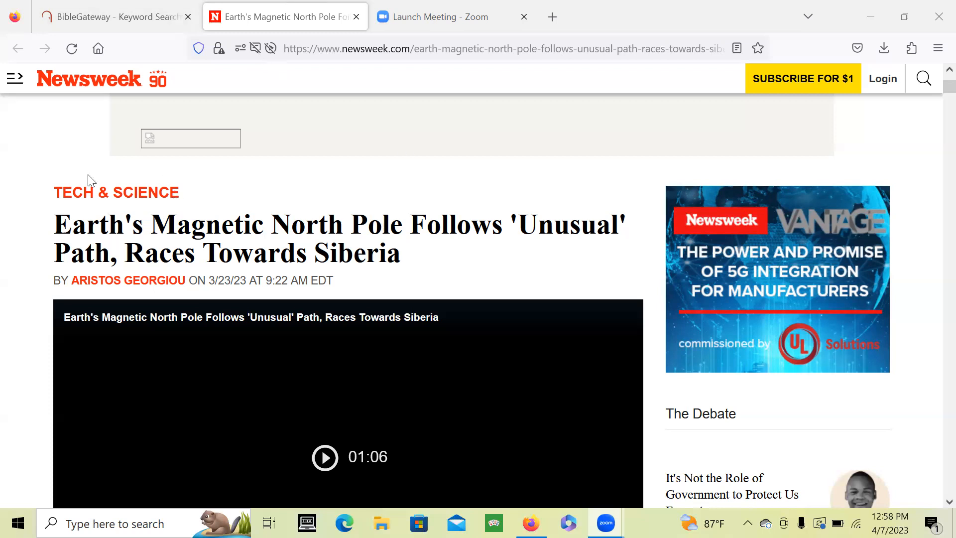
pyautogui.moveTo(58, 168)
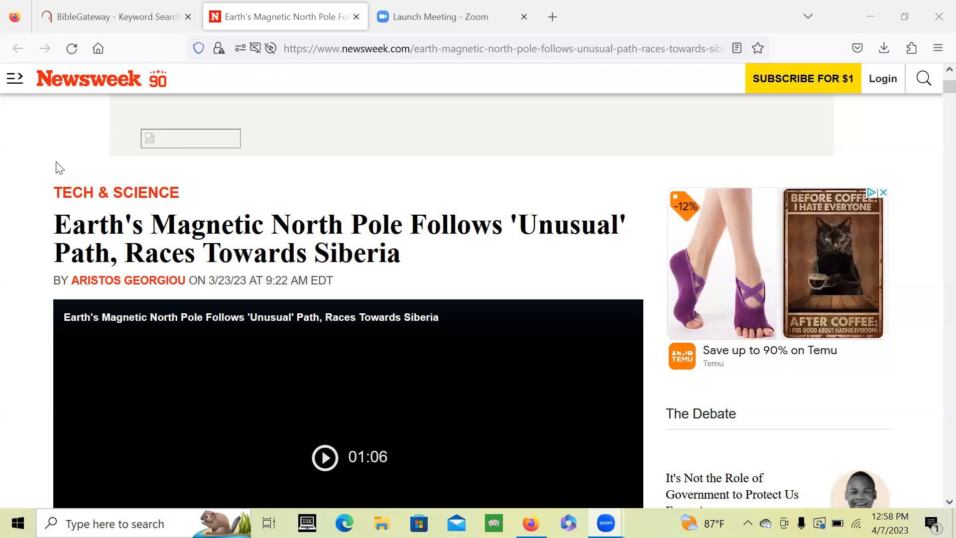
pyautogui.moveTo(108, 84)
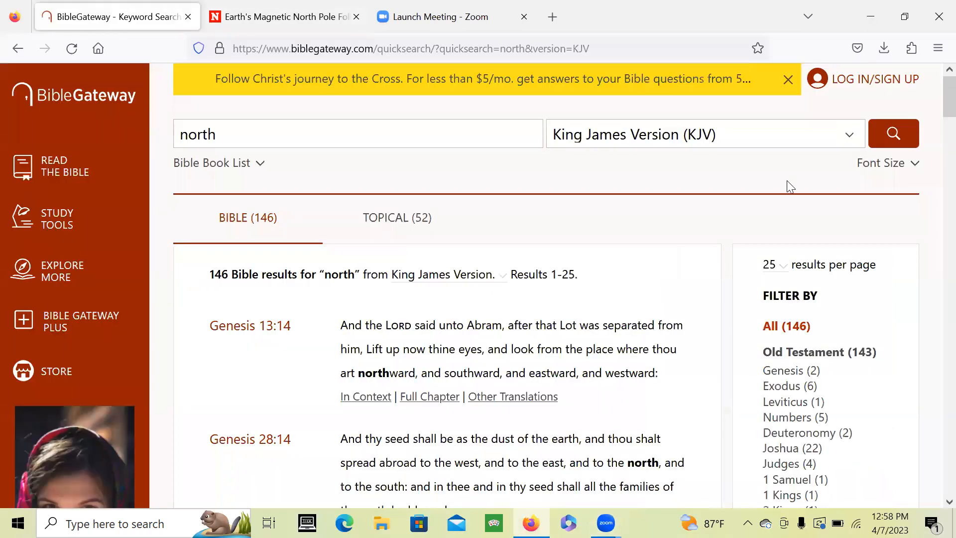
pyautogui.moveTo(935, 110)
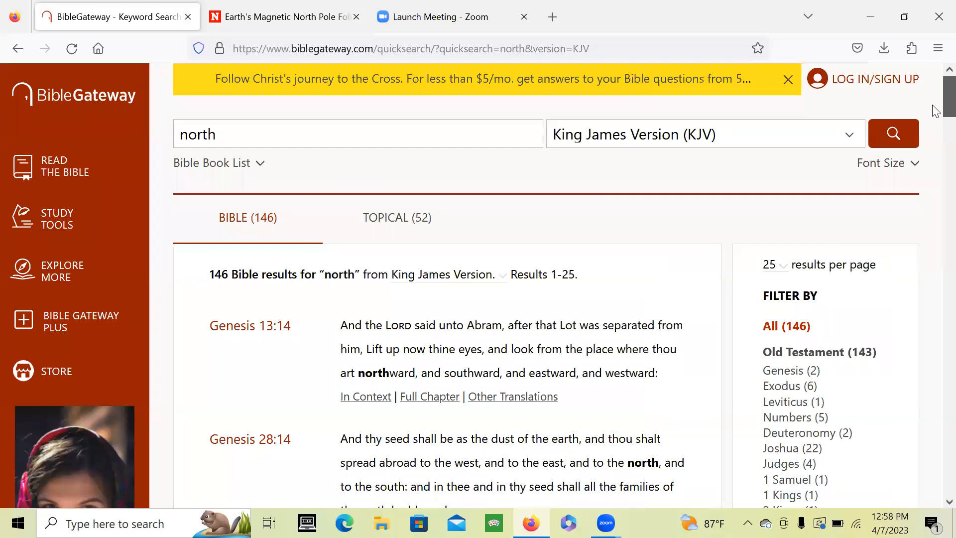
# Narrow the 146 KJV 'north' results to Isaiah (5) from the Filter By list.
pyautogui.scroll(-3)
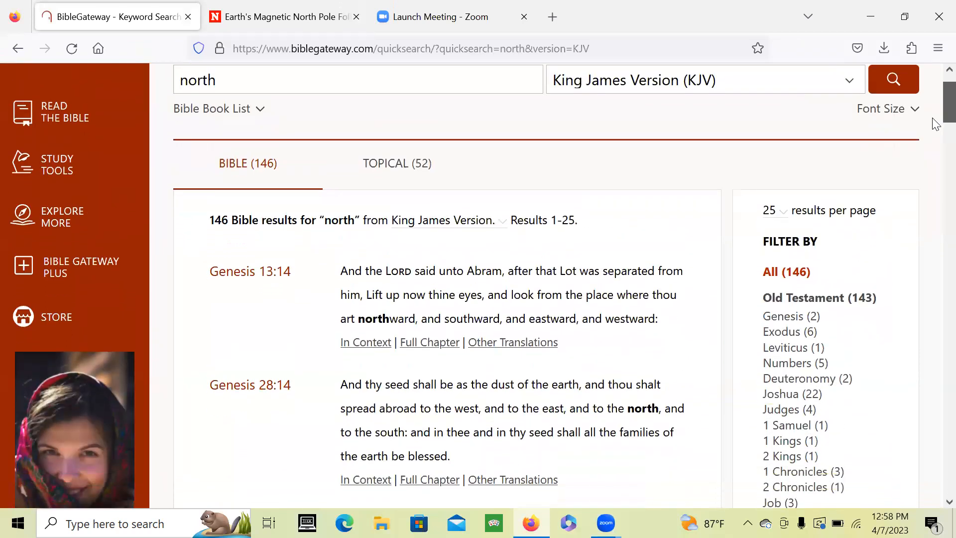
pyautogui.scroll(-3)
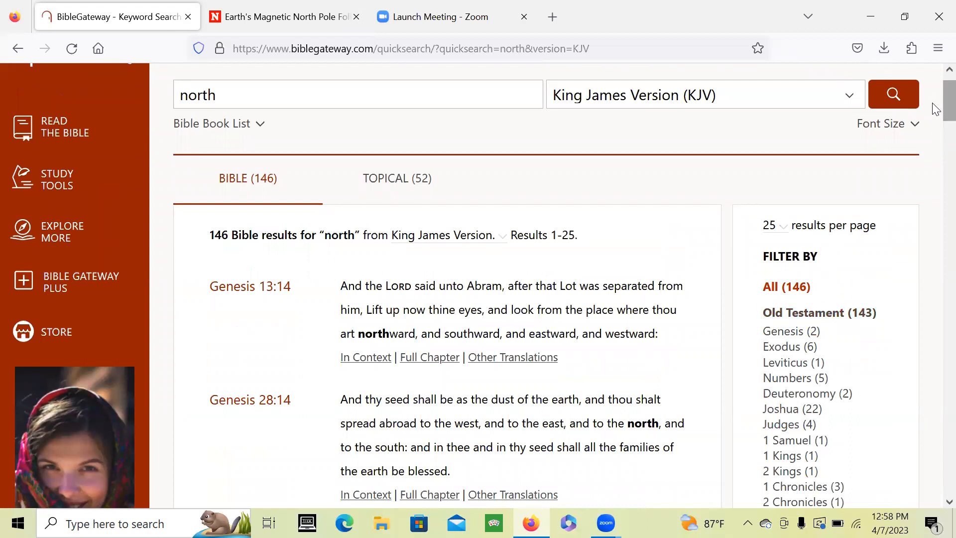
pyautogui.scroll(-3)
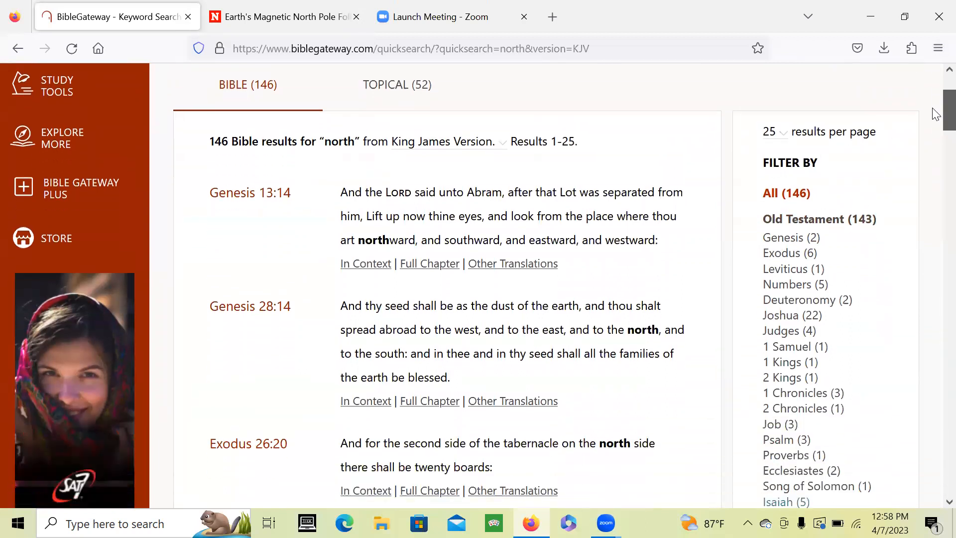
pyautogui.scroll(-3)
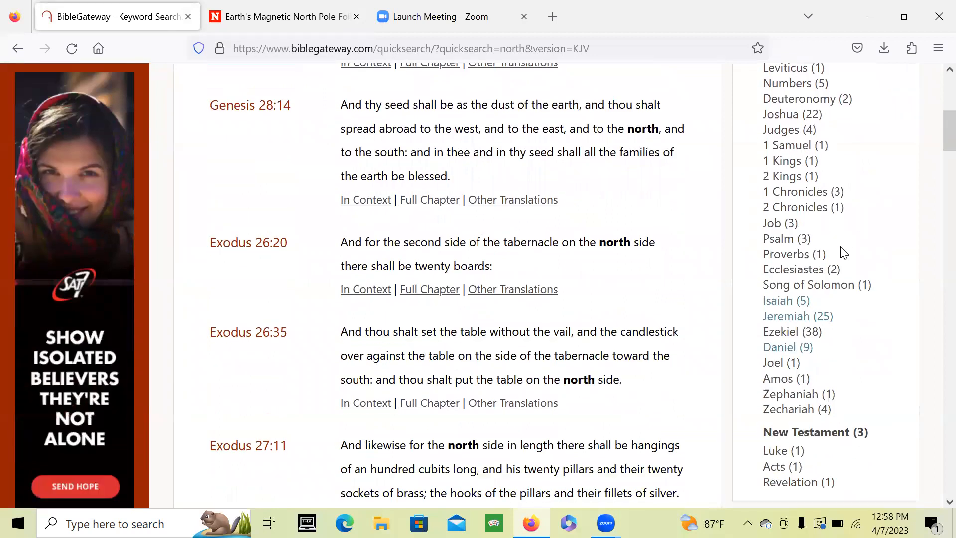
pyautogui.click(784, 300)
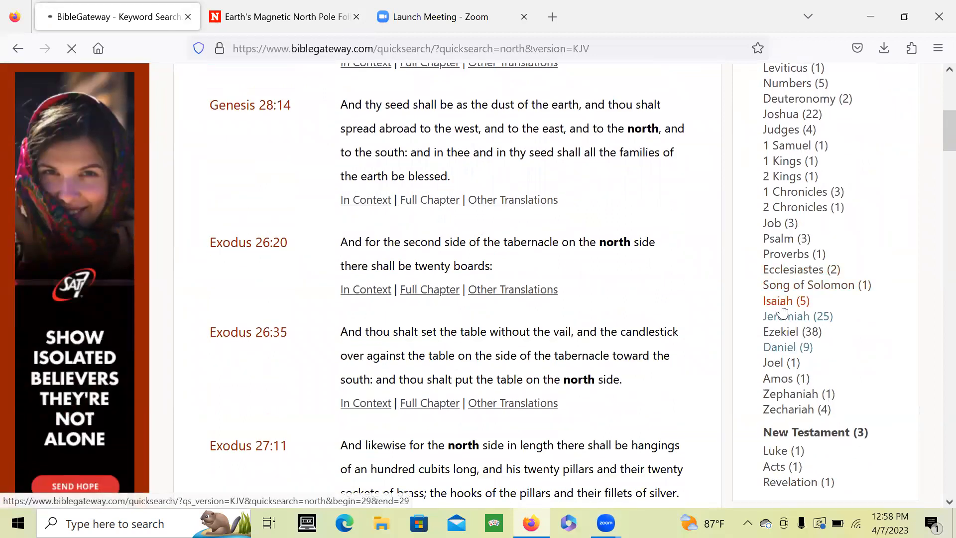
# Read down through the five Isaiah 'north' verses to the end of the filtered list.
pyautogui.click(786, 301)
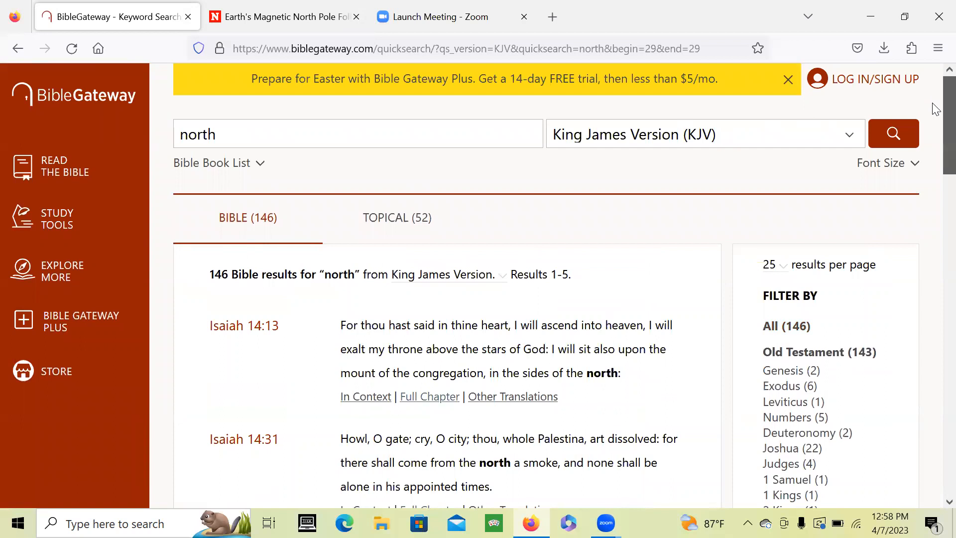
pyautogui.scroll(-3)
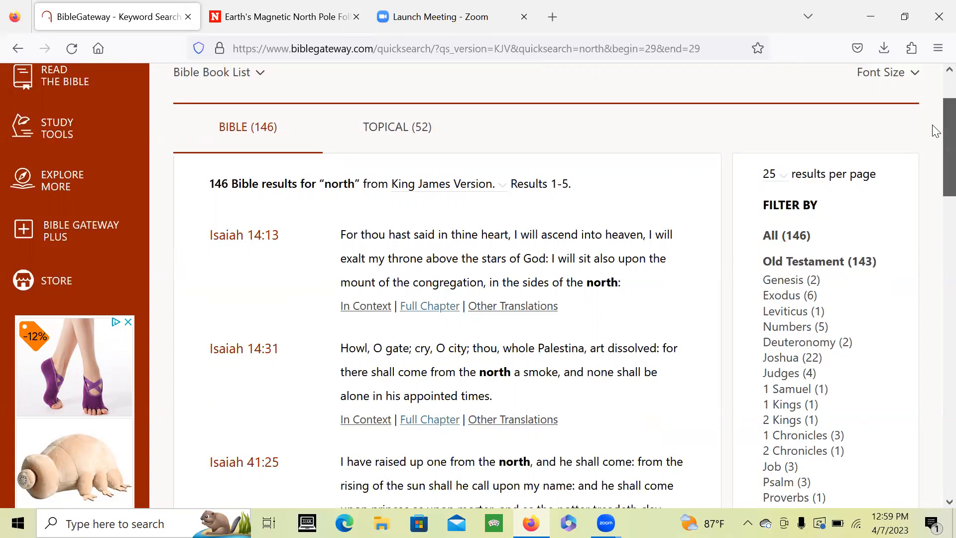
pyautogui.scroll(-3)
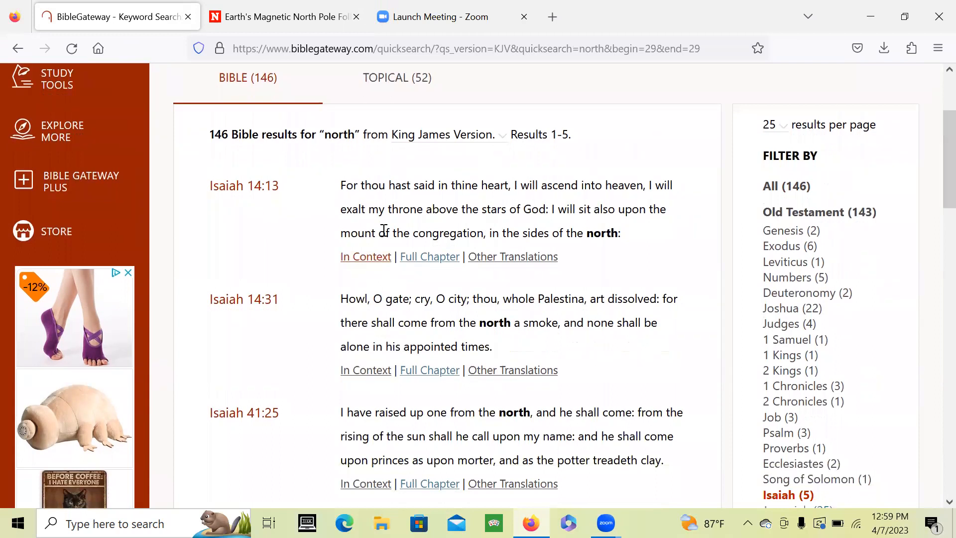
pyautogui.moveTo(566, 206)
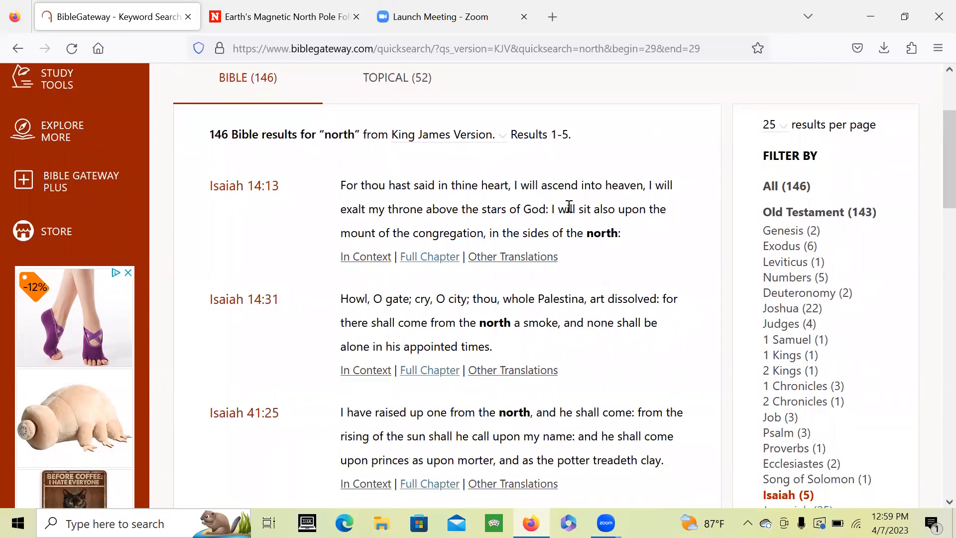
pyautogui.moveTo(356, 226)
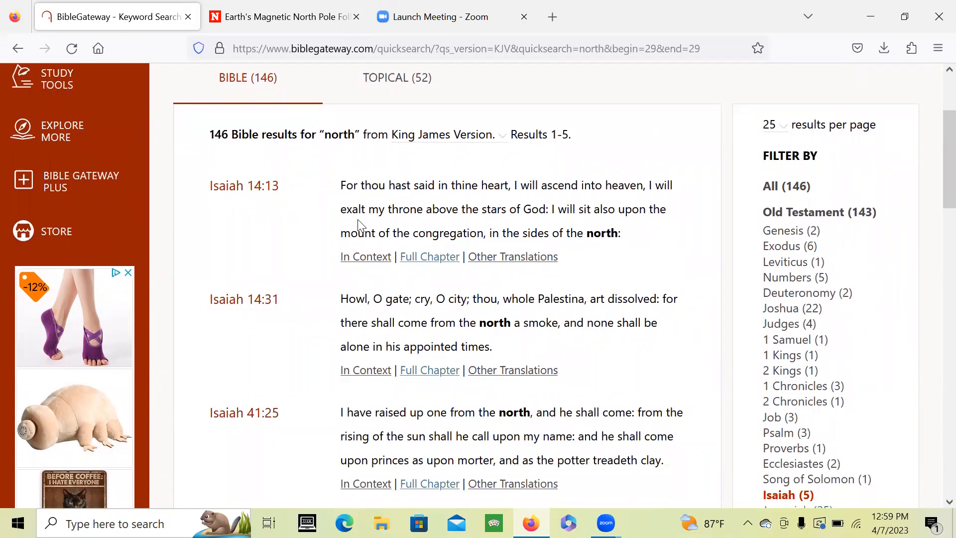
pyautogui.moveTo(626, 237)
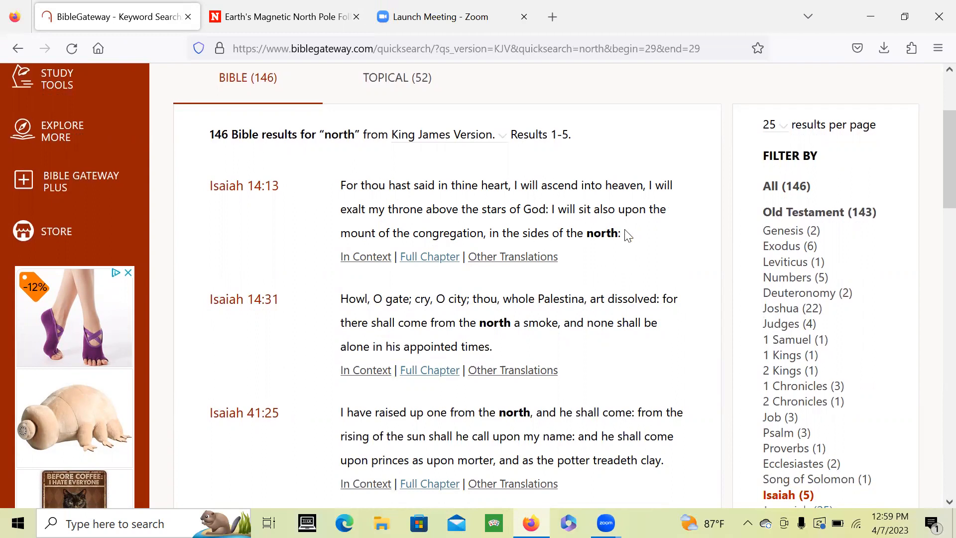
pyautogui.moveTo(539, 256)
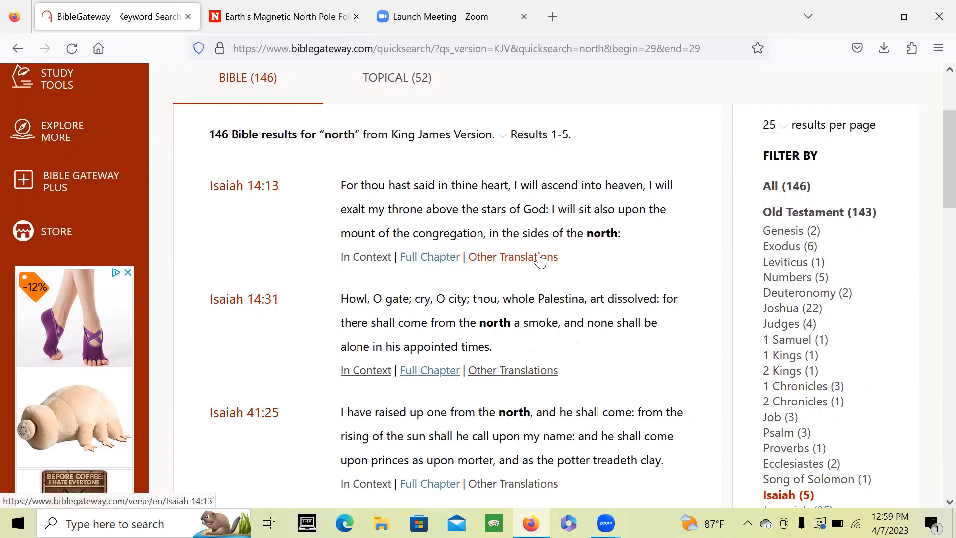
pyautogui.moveTo(457, 172)
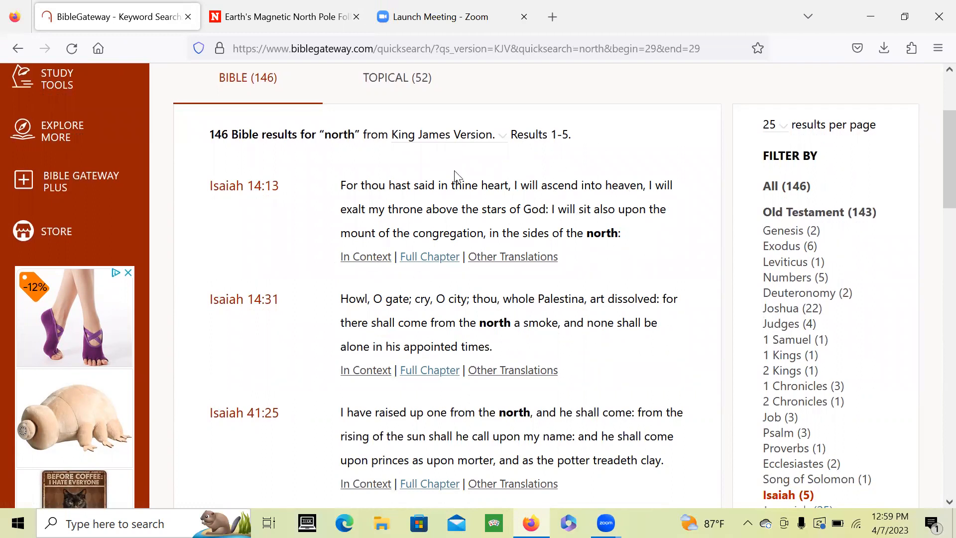
pyautogui.moveTo(621, 233)
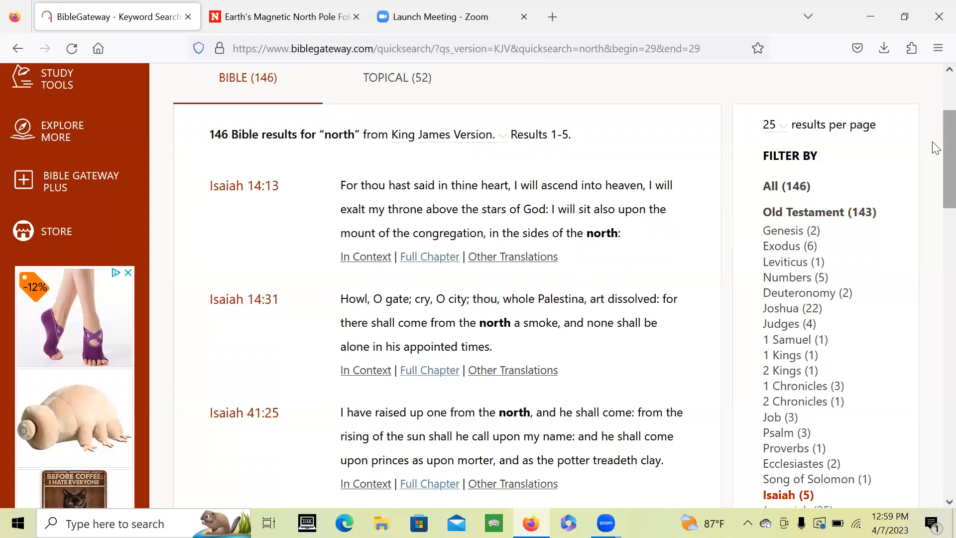
pyautogui.scroll(-3)
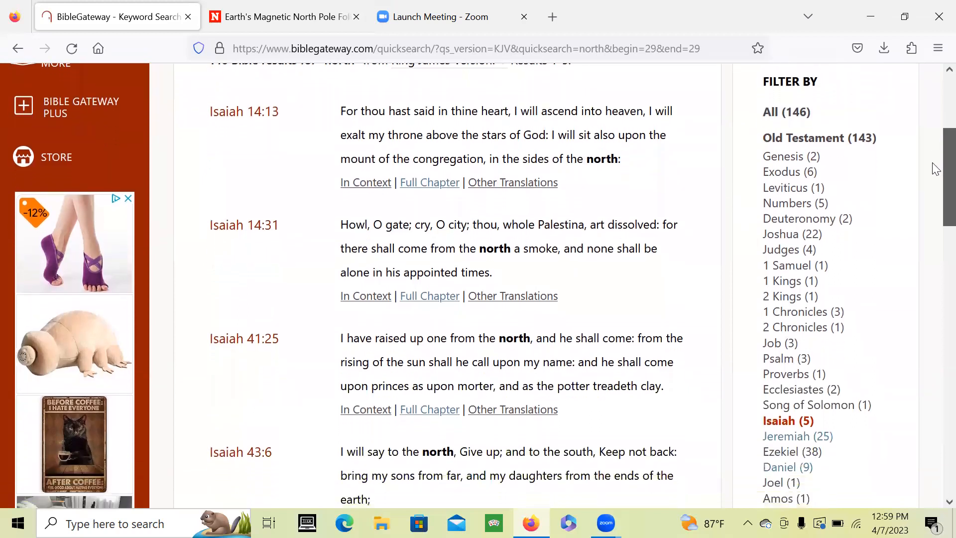
pyautogui.scroll(-3)
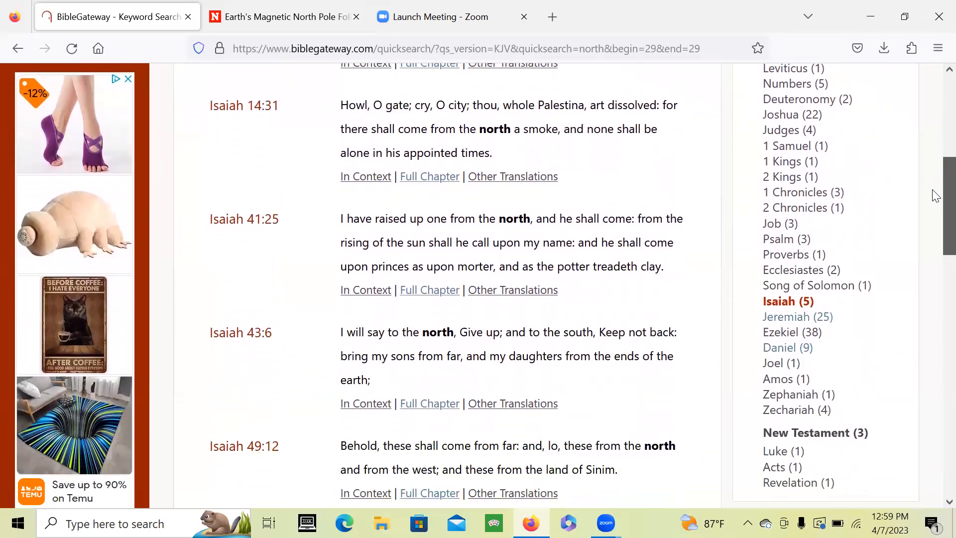
pyautogui.scroll(-3)
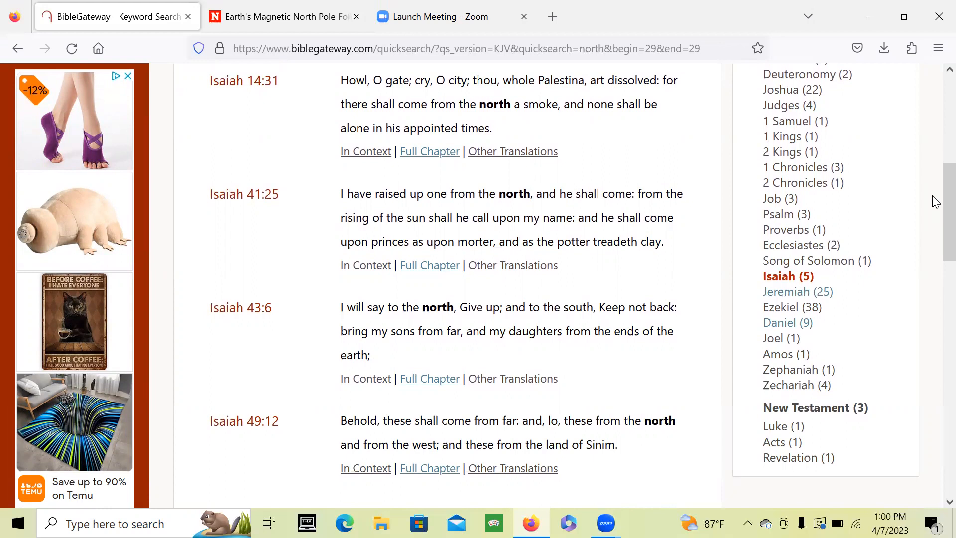
pyautogui.scroll(-3)
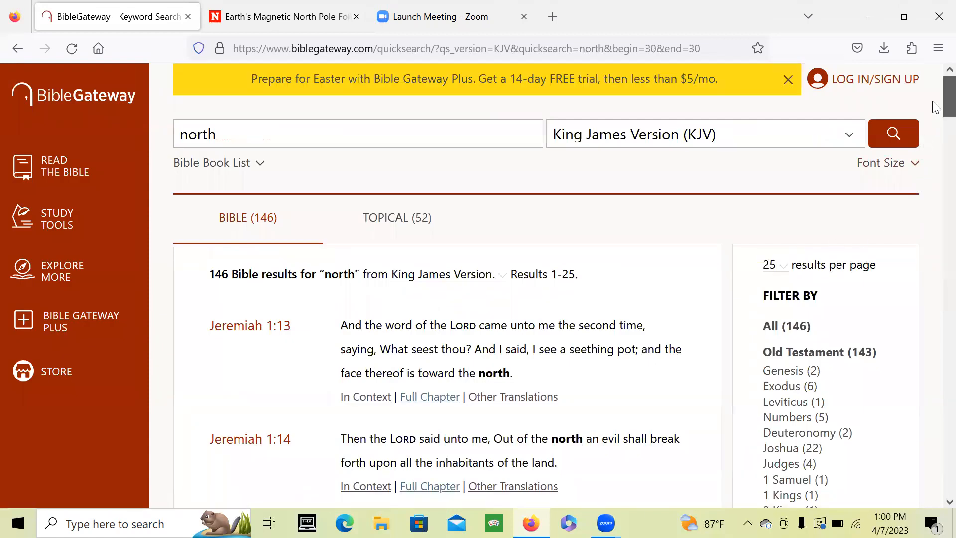
# Read through the Jeremiah 'north' verses, including Jeremiah 3:12, 4:6, 6:1 and 6:22.
pyautogui.scroll(-3)
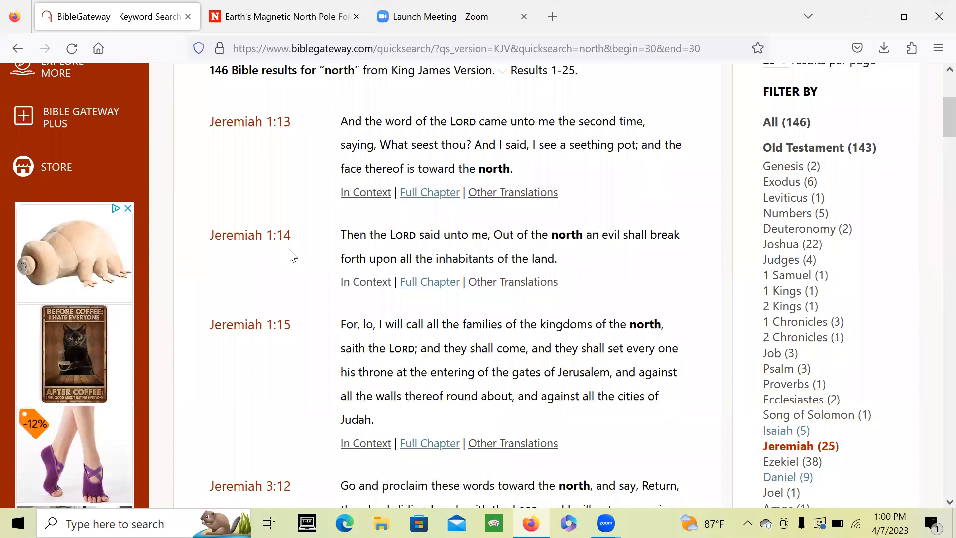
pyautogui.moveTo(587, 237)
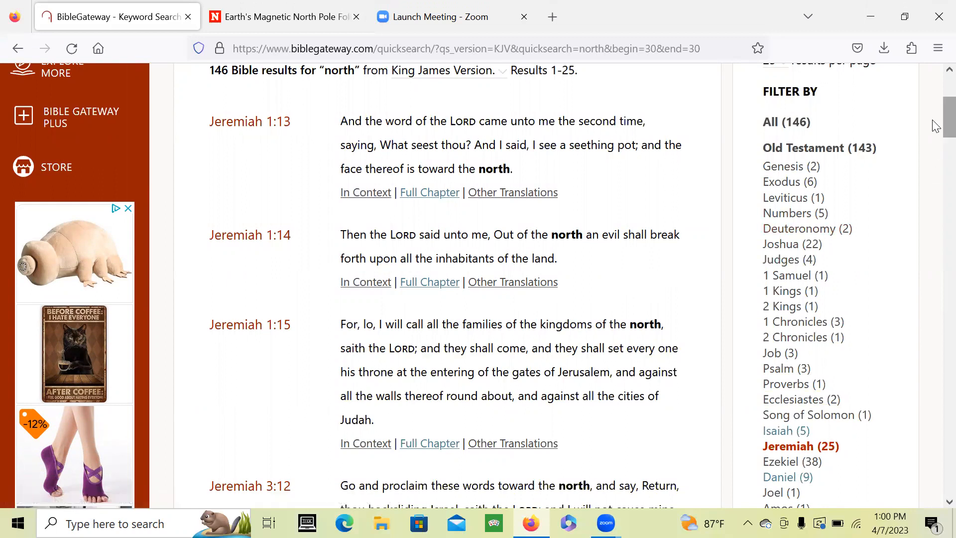
pyautogui.scroll(-3)
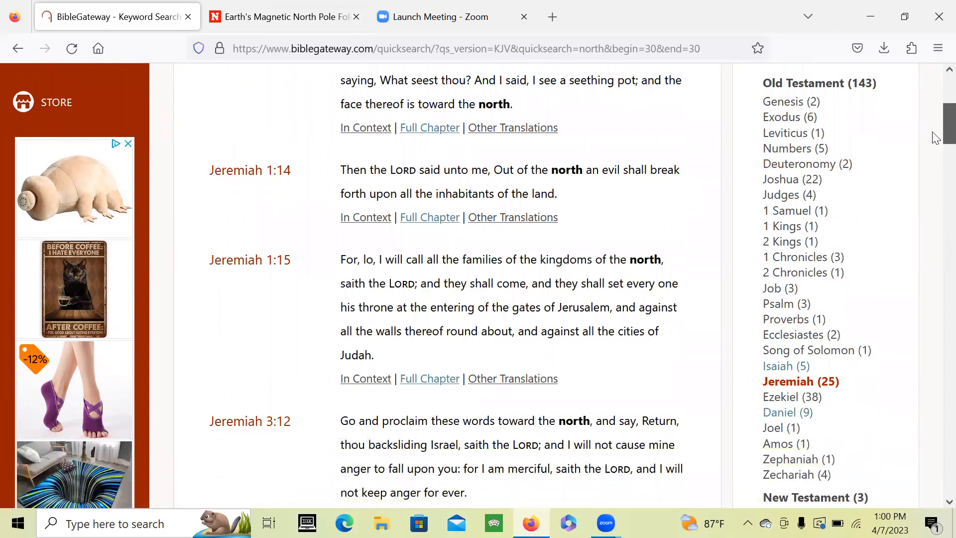
pyautogui.scroll(-3)
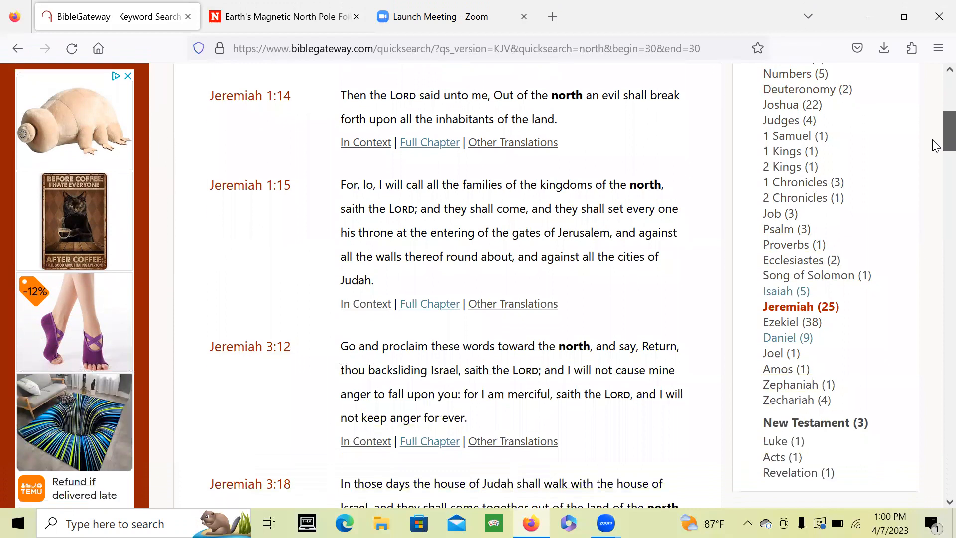
pyautogui.scroll(-3)
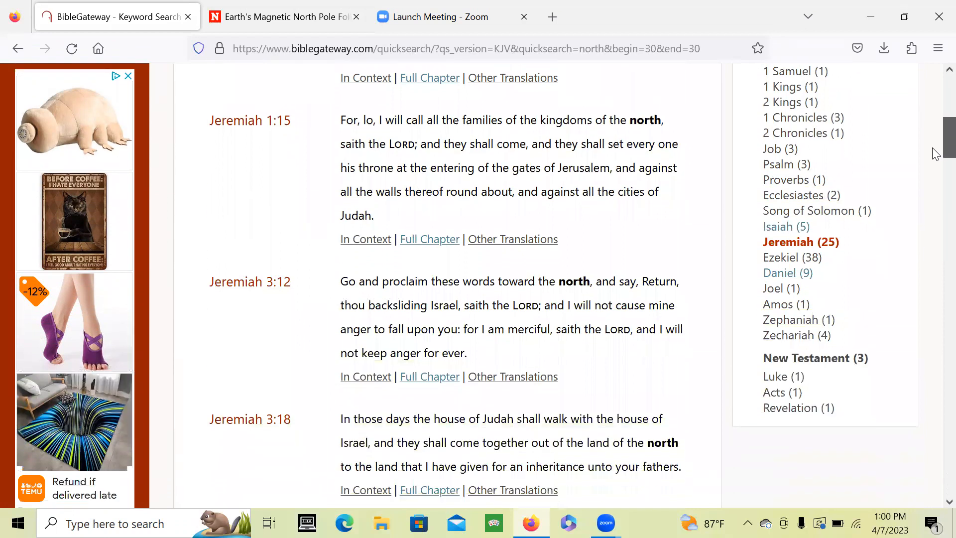
pyautogui.scroll(-3)
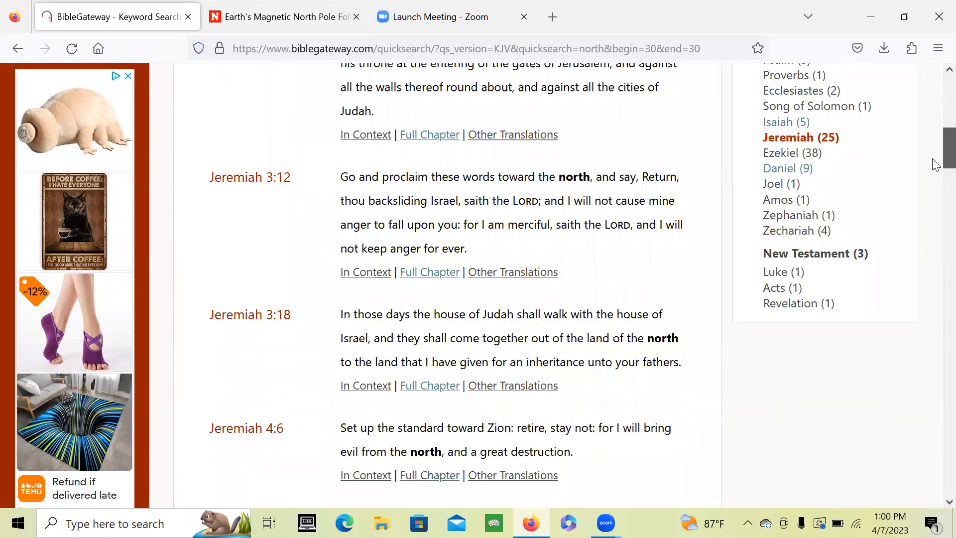
pyautogui.scroll(-3)
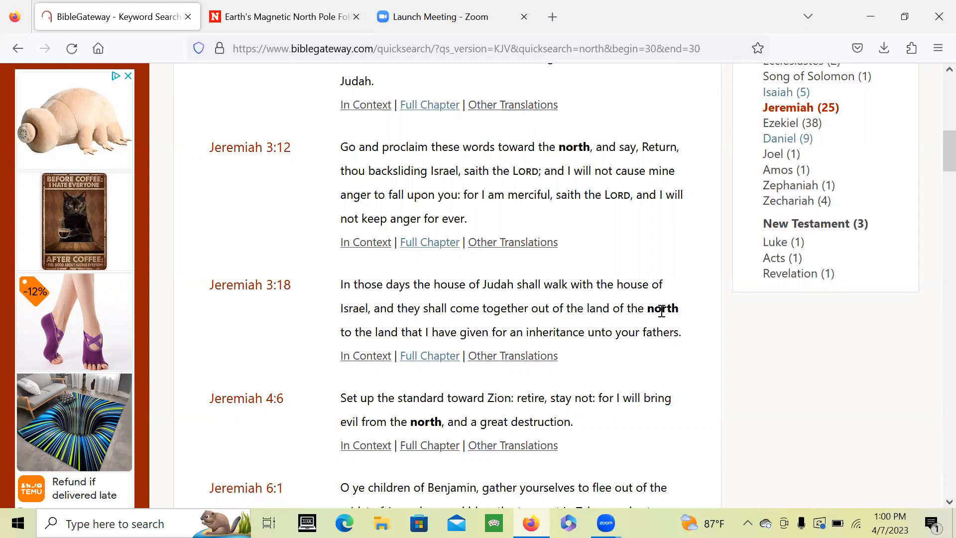
pyautogui.moveTo(639, 299)
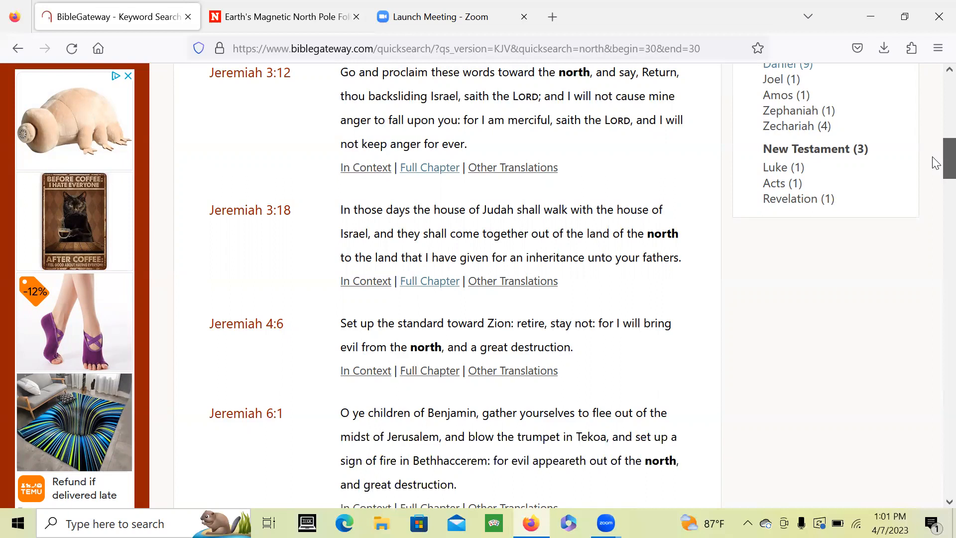
pyautogui.scroll(-3)
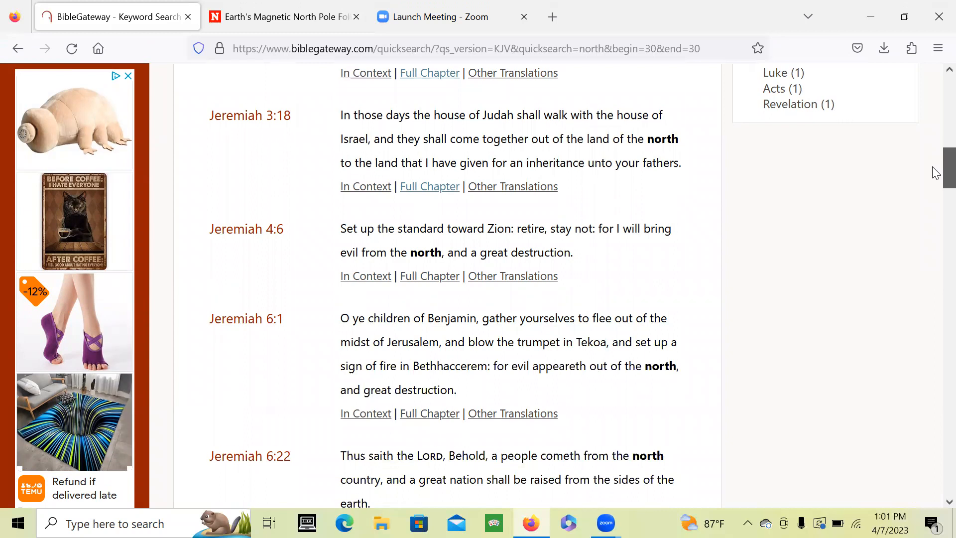
pyautogui.scroll(-3)
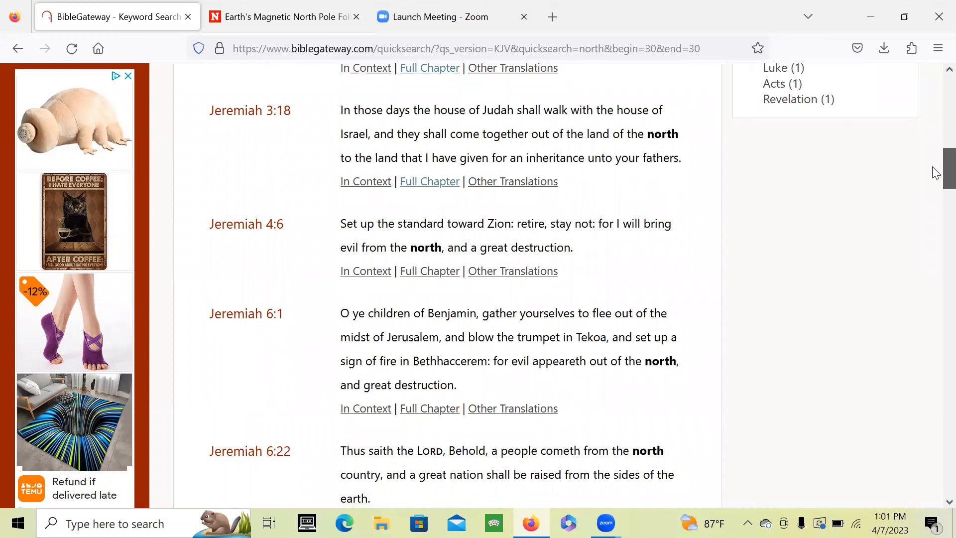
pyautogui.scroll(-3)
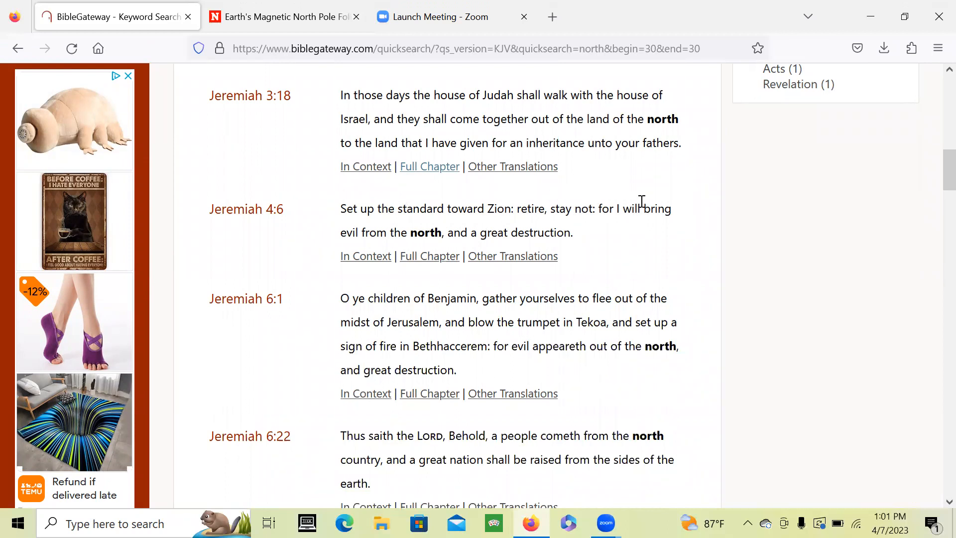
pyautogui.moveTo(403, 250)
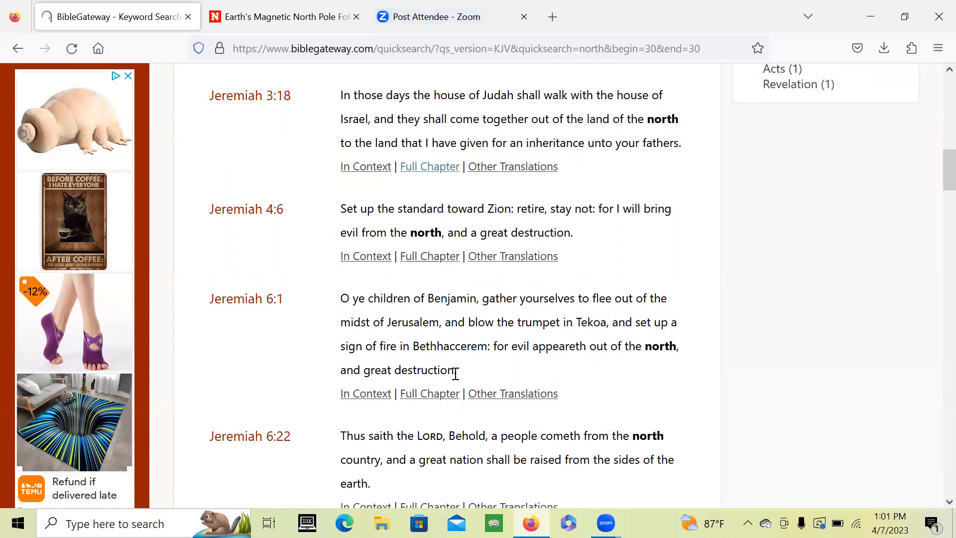
pyautogui.moveTo(935, 288)
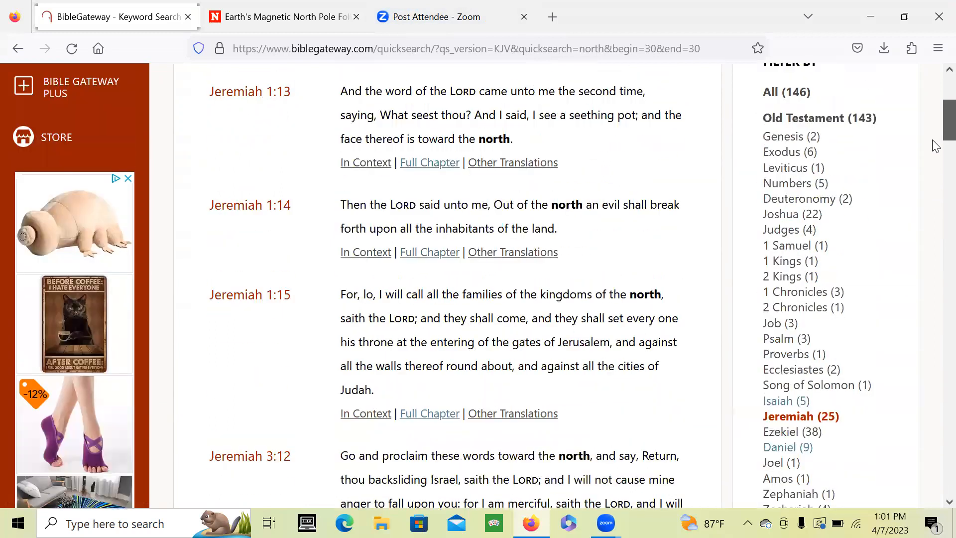
# Read down Daniel's nine 'north' verses from Daniel 8:4, then return to the Newsweek tab.
pyautogui.scroll(-3)
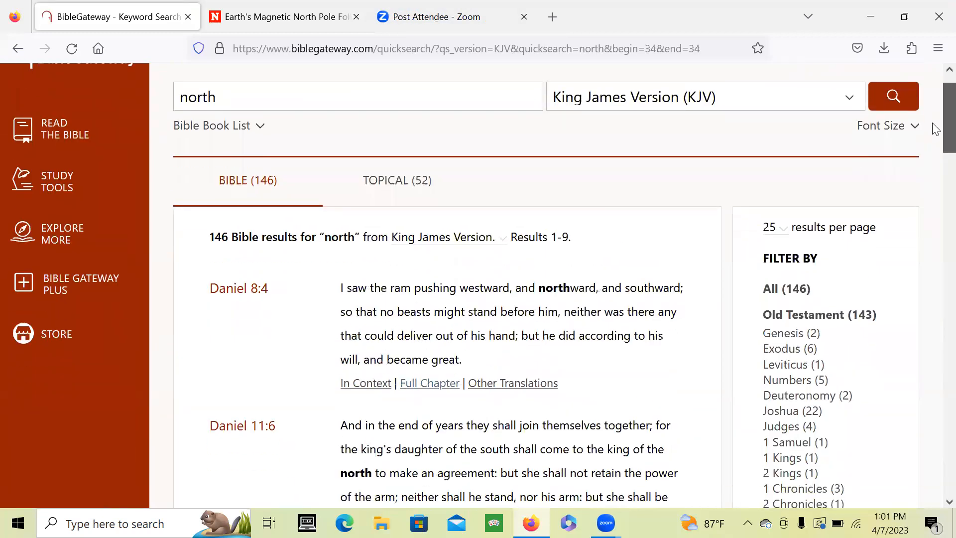
pyautogui.scroll(-3)
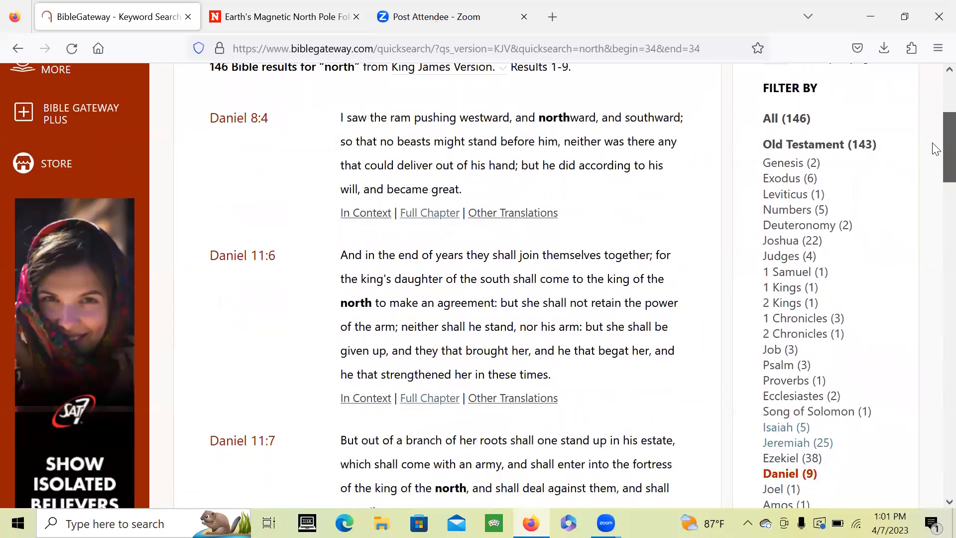
pyautogui.scroll(-3)
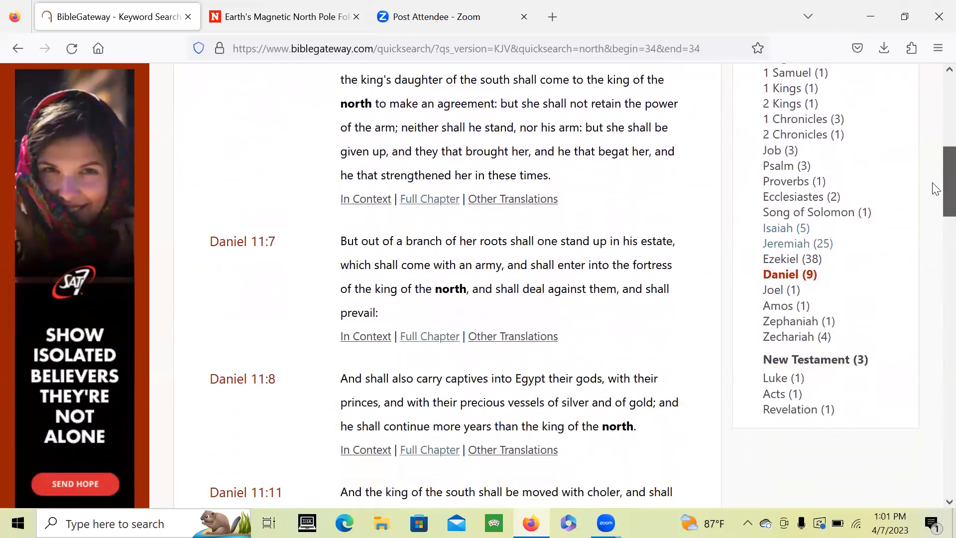
pyautogui.scroll(-3)
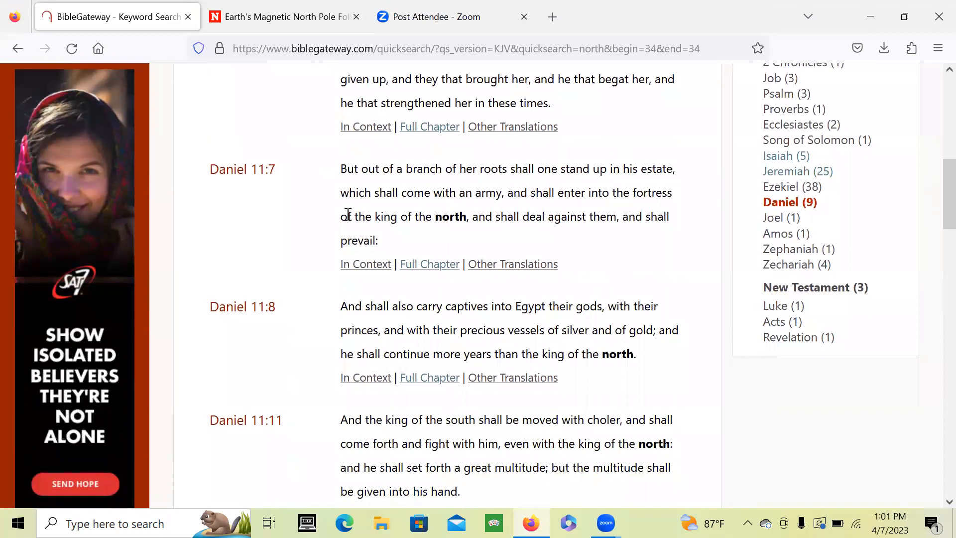
pyautogui.click(284, 17)
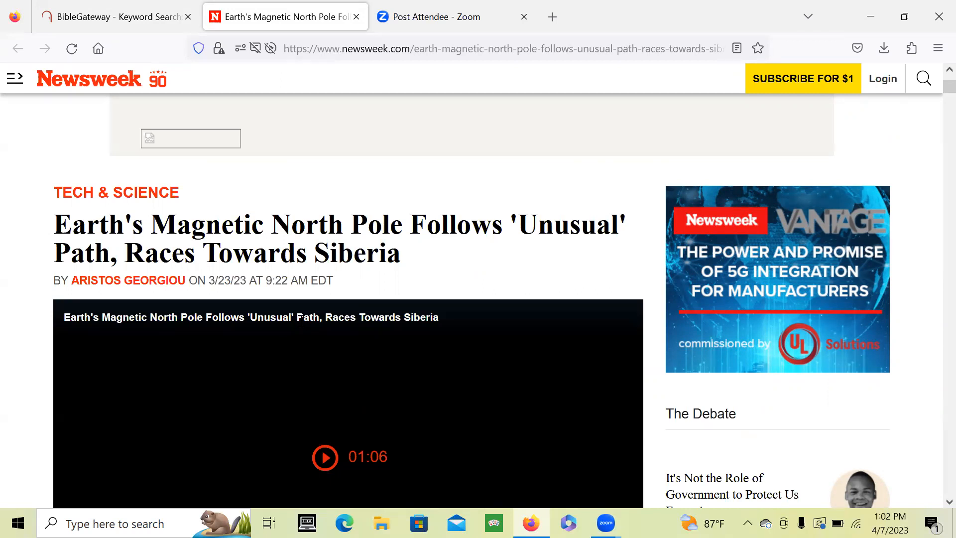
# Read the Newsweek article past the globe image to 'Movement of the North Magnetic Pole'.
pyautogui.scroll(-3)
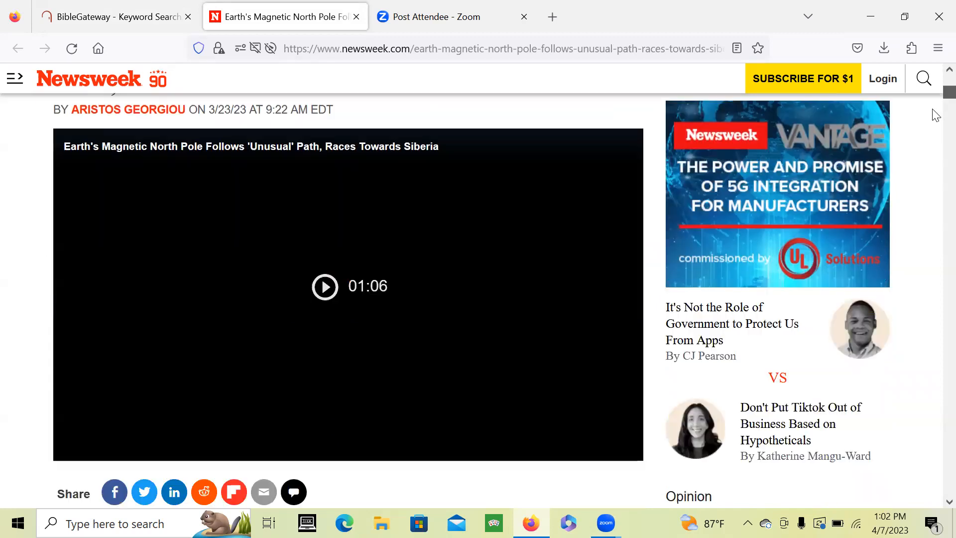
pyautogui.scroll(-3)
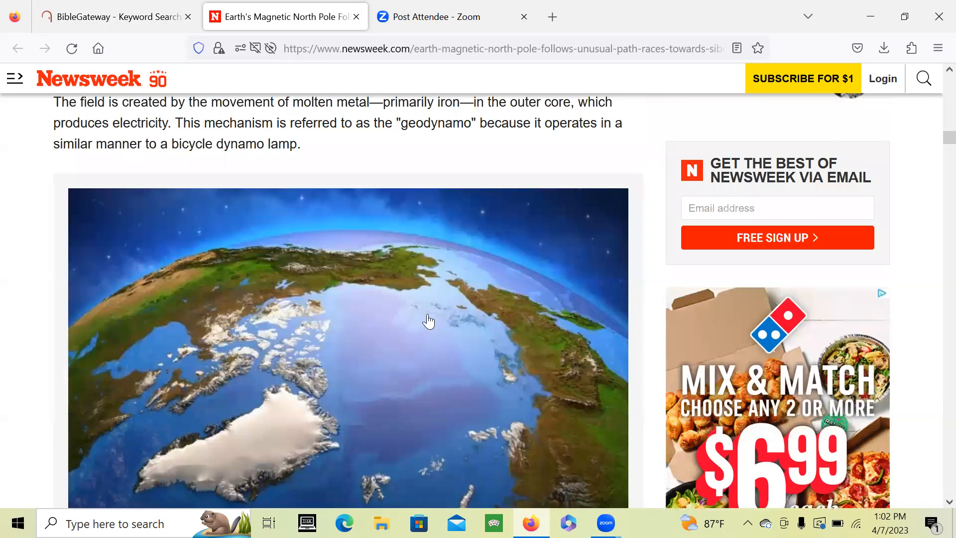
pyautogui.moveTo(342, 267)
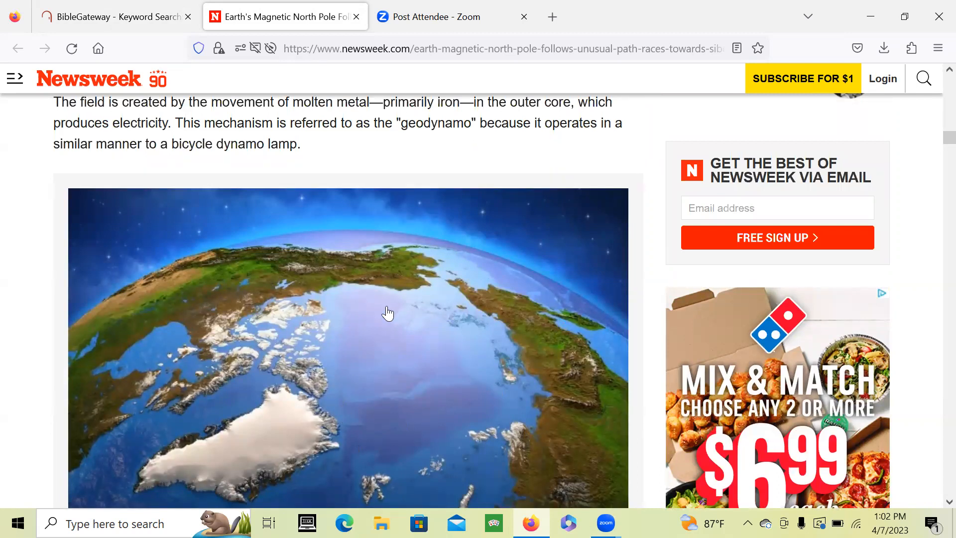
pyautogui.moveTo(259, 407)
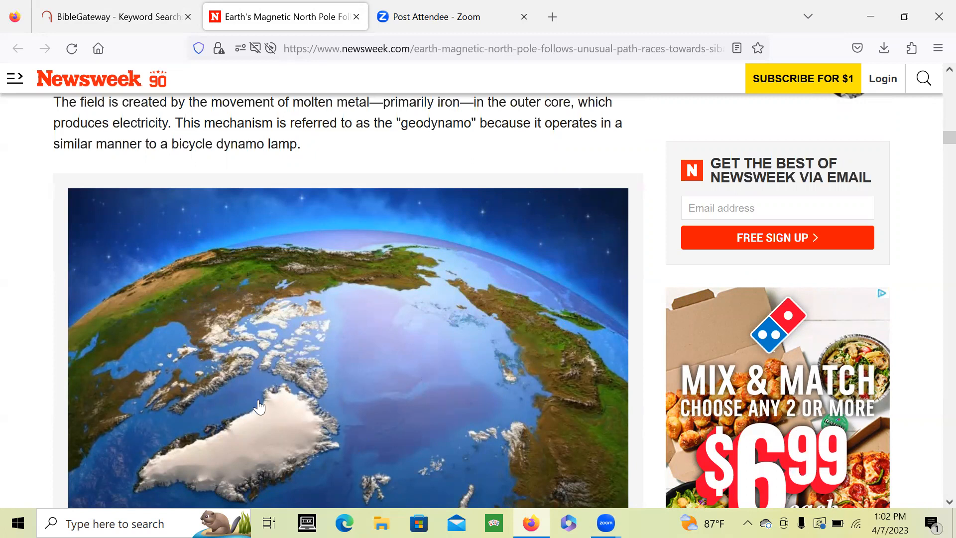
pyautogui.moveTo(120, 342)
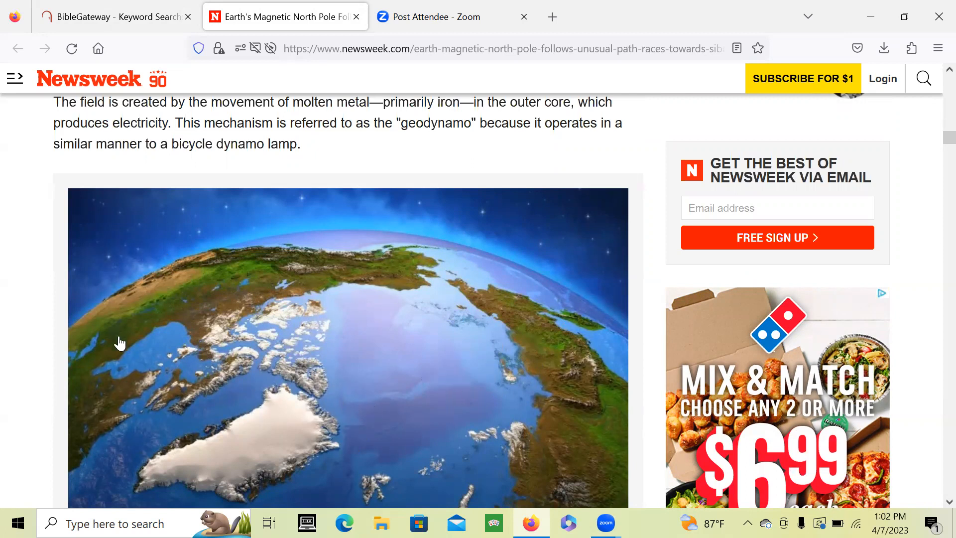
pyautogui.moveTo(116, 270)
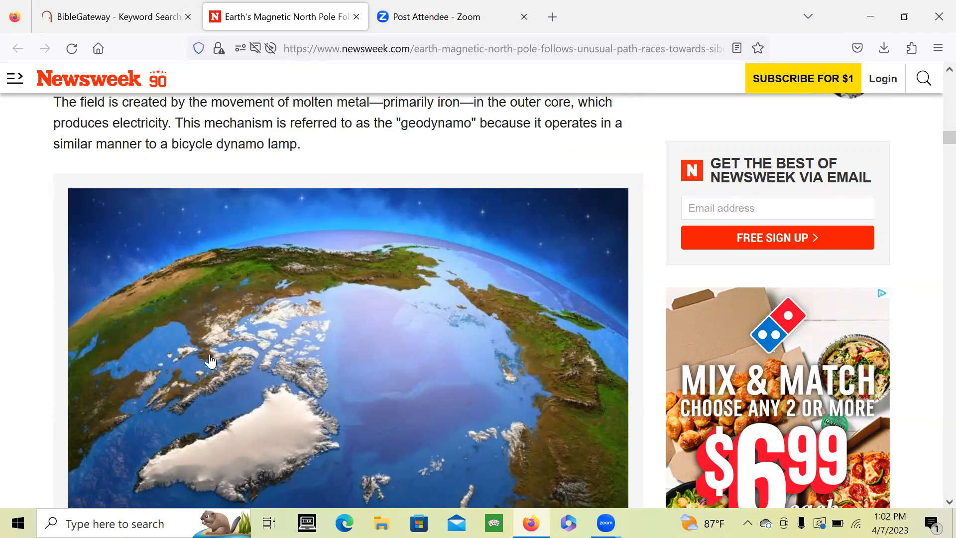
pyautogui.moveTo(218, 350)
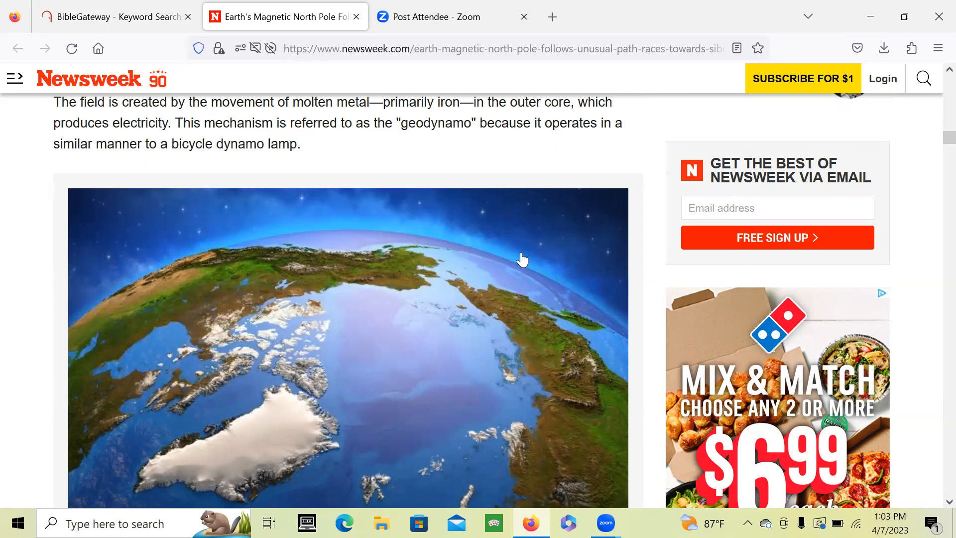
pyautogui.moveTo(434, 260)
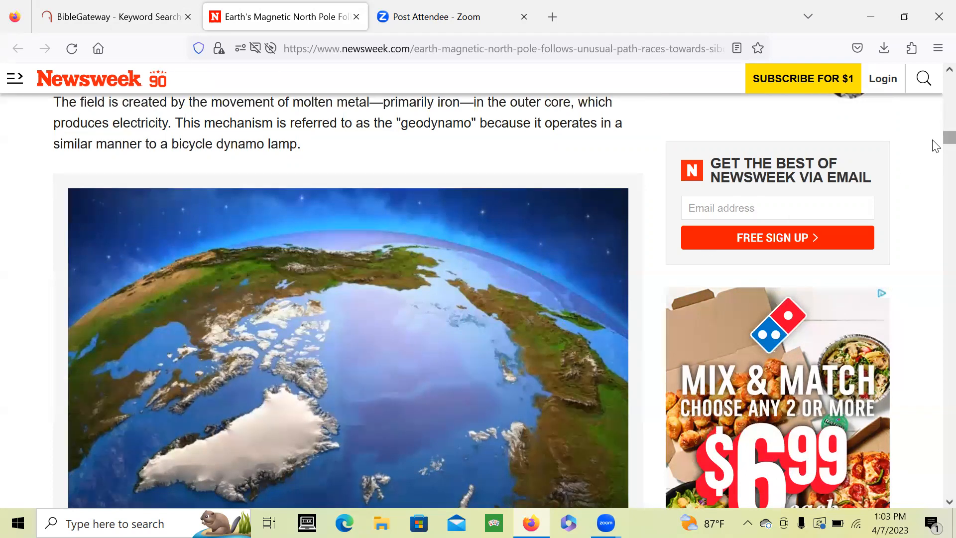
pyautogui.scroll(-3)
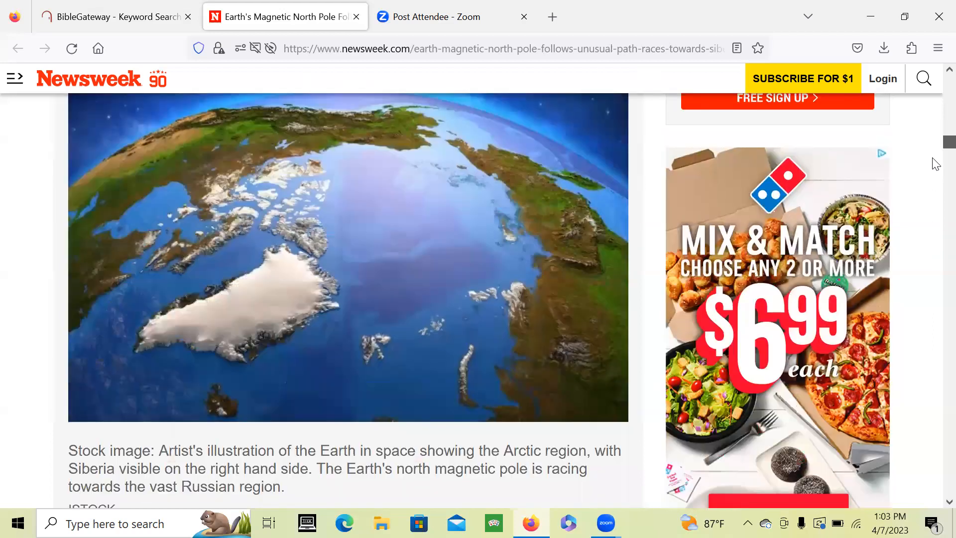
pyautogui.scroll(-3)
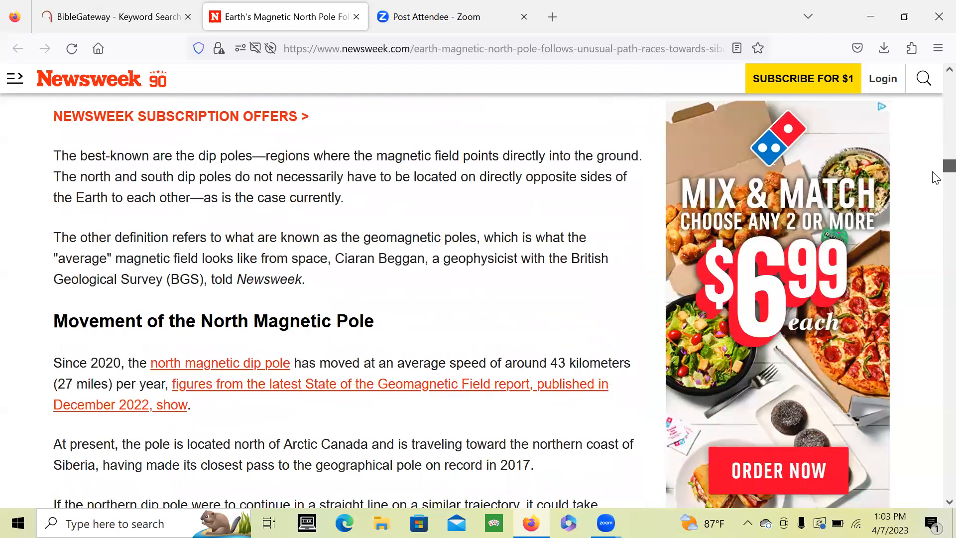
pyautogui.scroll(-3)
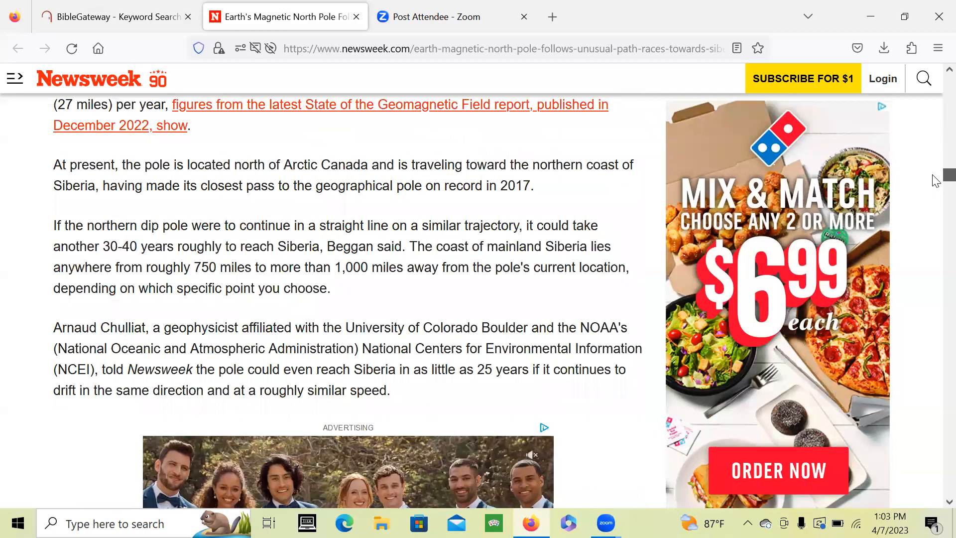
pyautogui.moveTo(187, 315)
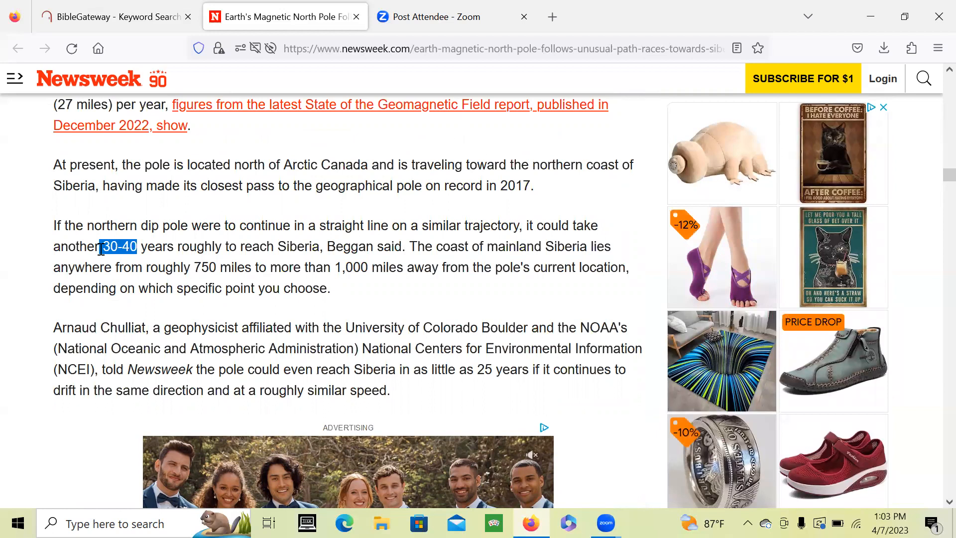
pyautogui.moveTo(101, 249)
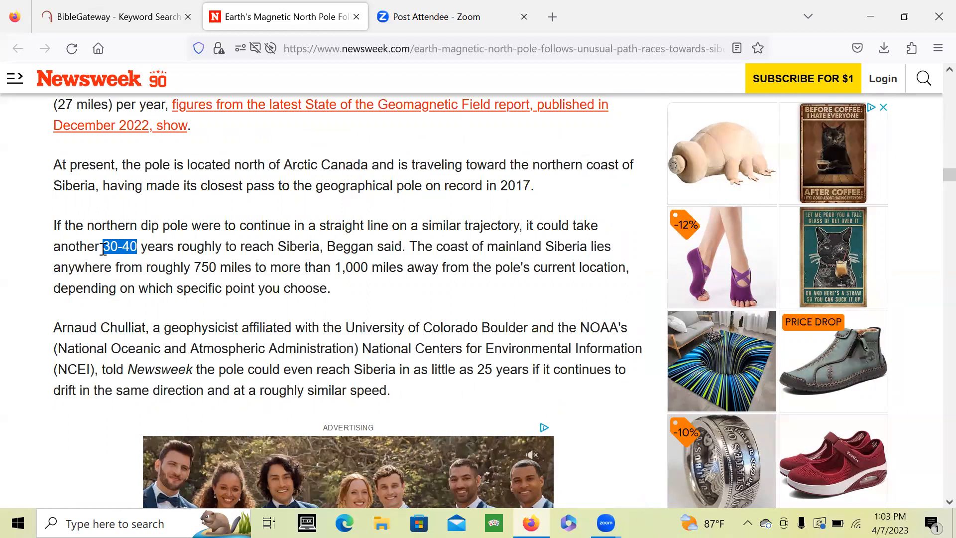
pyautogui.moveTo(332, 128)
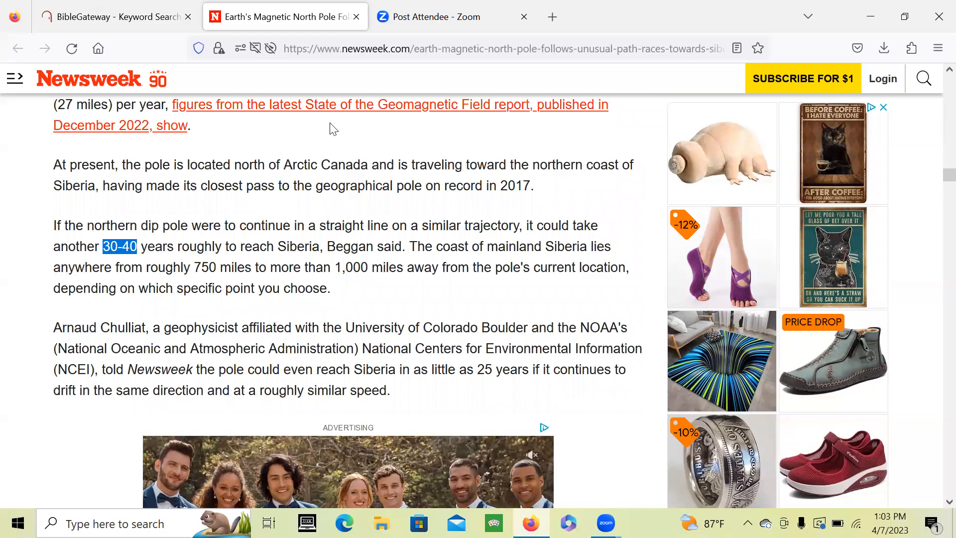
pyautogui.moveTo(207, 213)
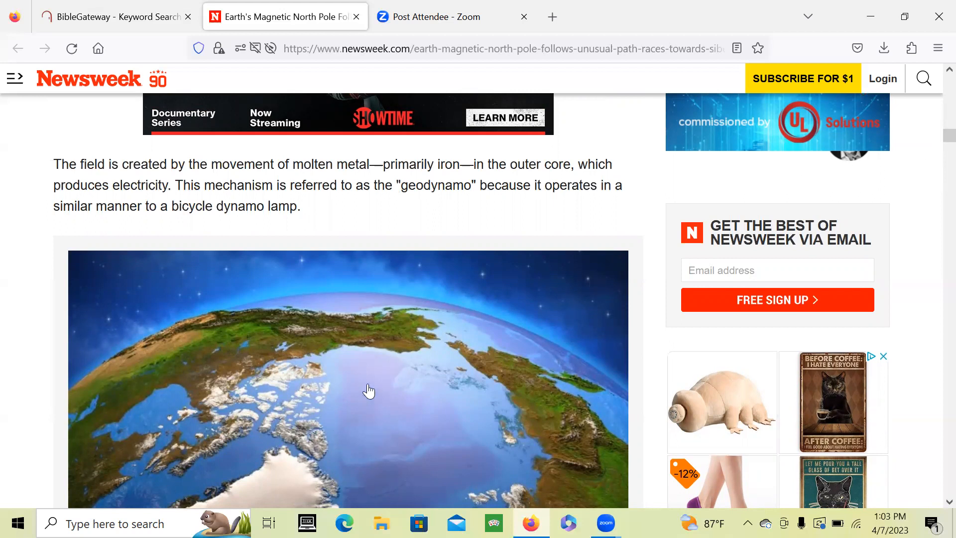
pyautogui.moveTo(387, 405)
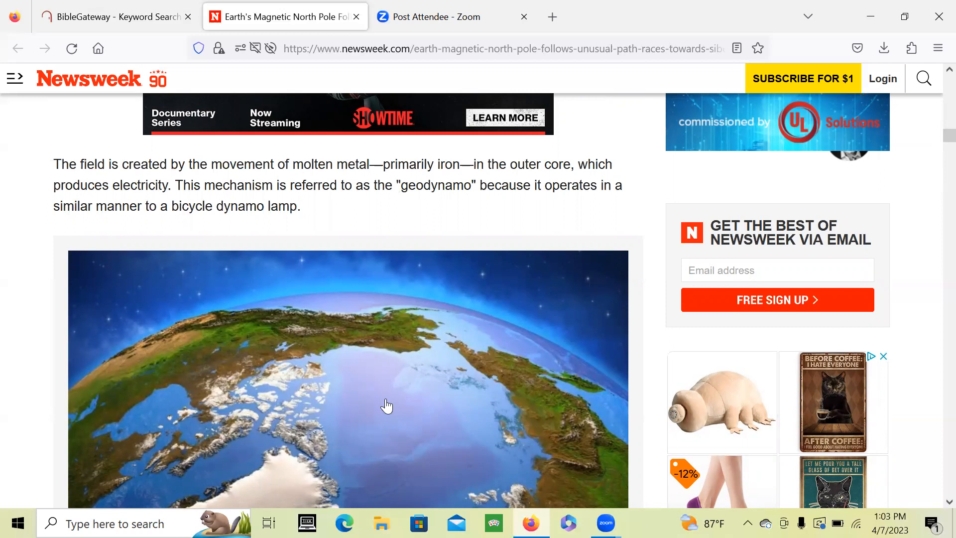
pyautogui.moveTo(139, 410)
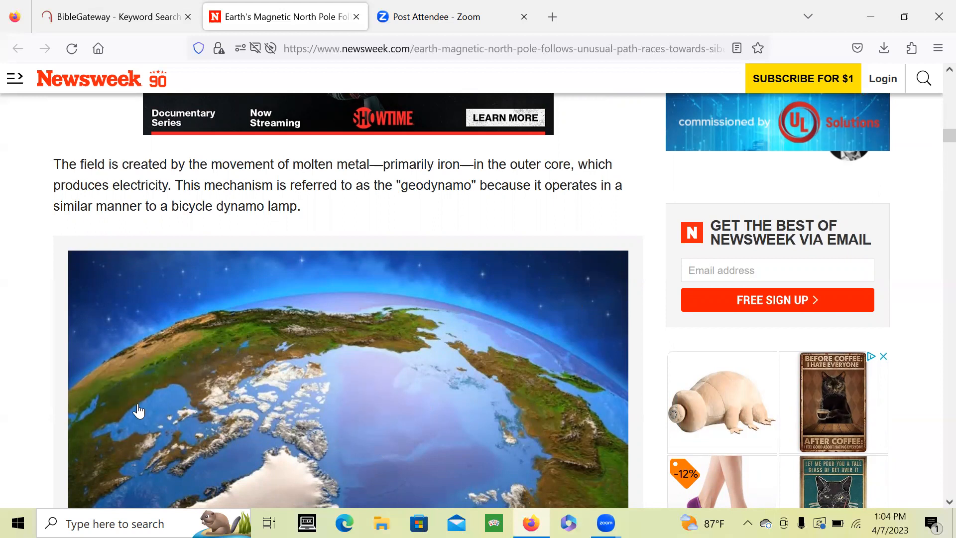
pyautogui.moveTo(133, 364)
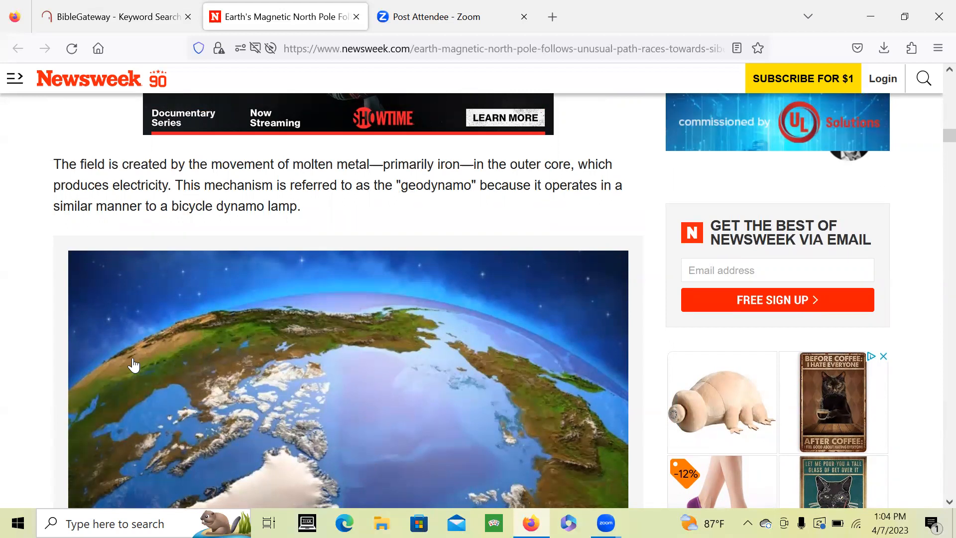
pyautogui.moveTo(895, 148)
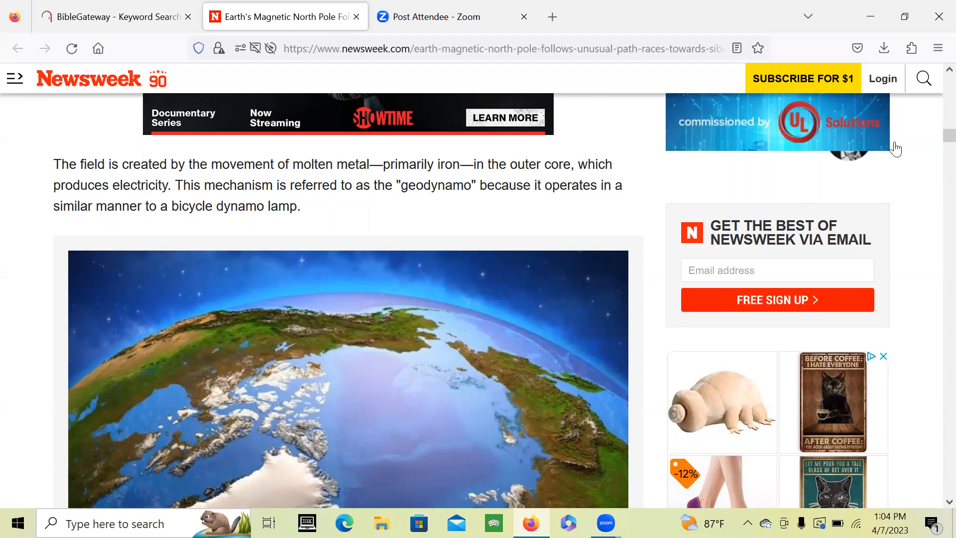